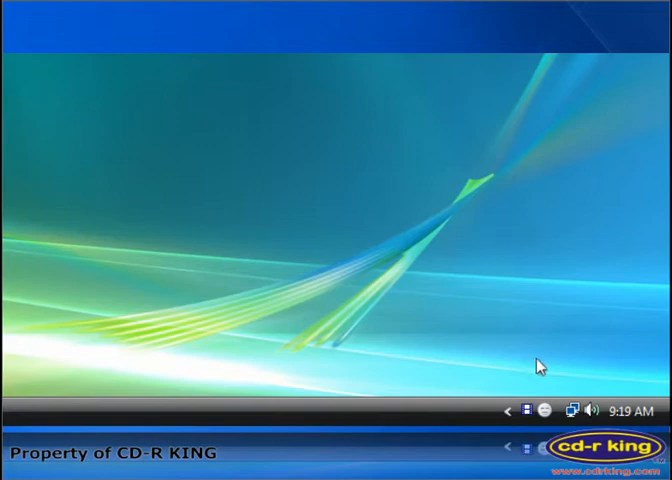
Show the local connection's details revealing IPv4 default gateway 192.168.10.1.
click(560, 408)
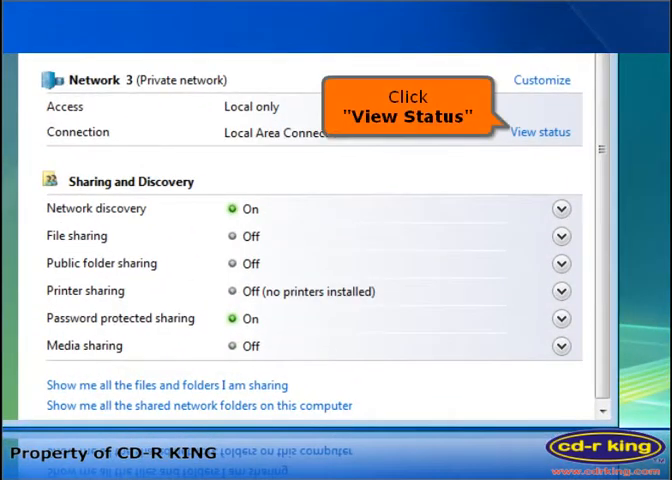
click(540, 132)
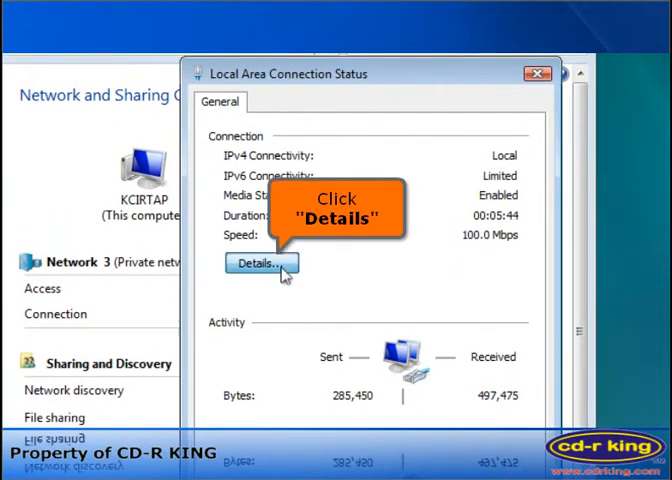
click(258, 264)
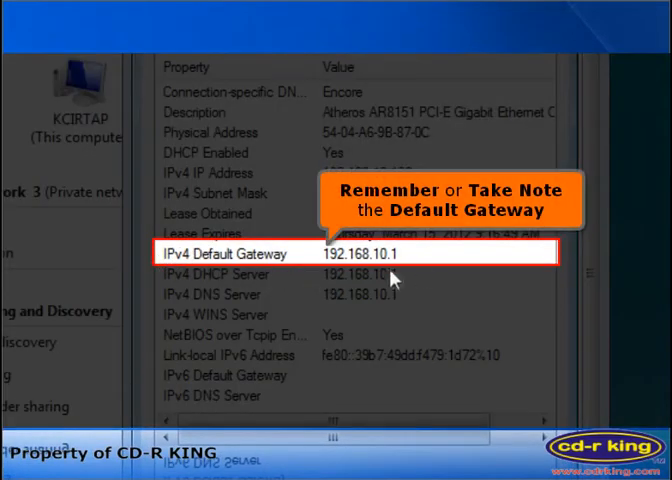
mouse_move(340, 276)
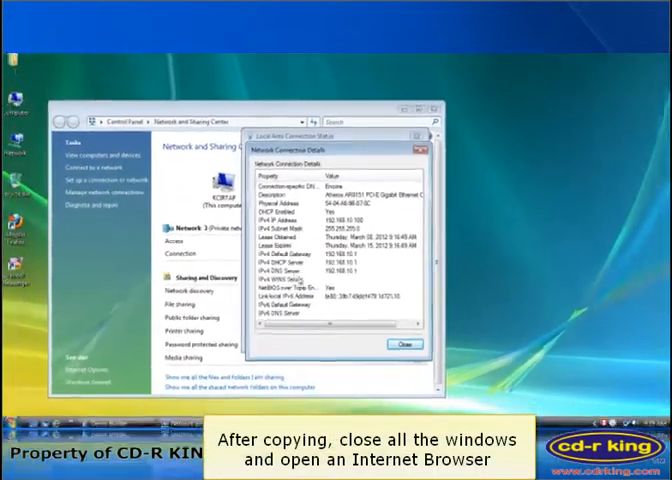
Close the connection details, status and Network and Sharing windows.
click(400, 344)
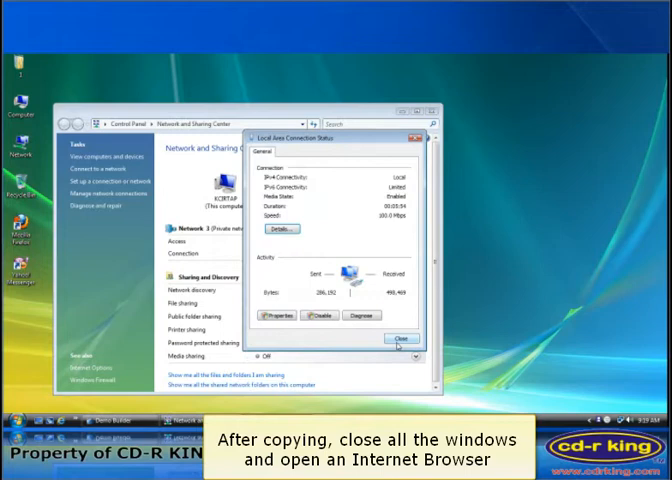
click(404, 336)
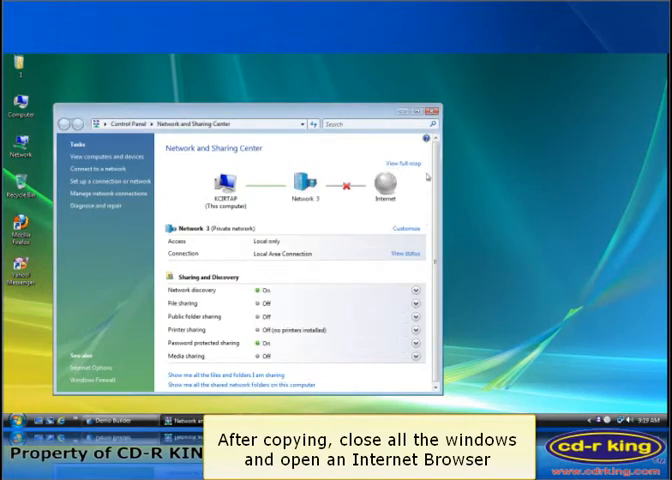
click(428, 116)
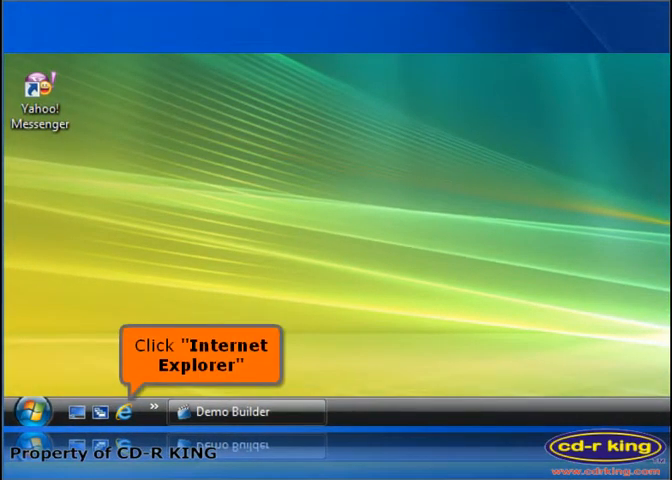
Launch Internet Explorer and navigate to the router gateway 192.168.10.1.
click(126, 412)
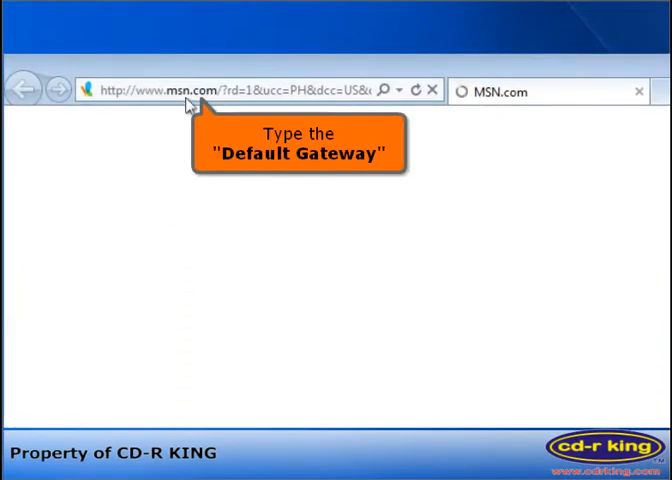
text(192.168.0.1/)
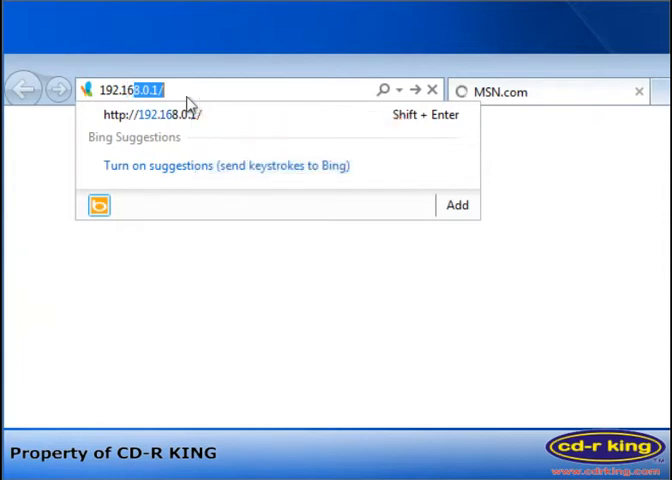
text(192.168.10)
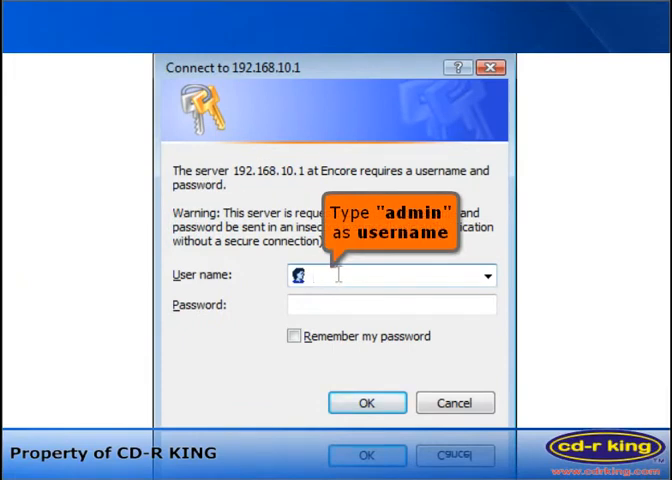
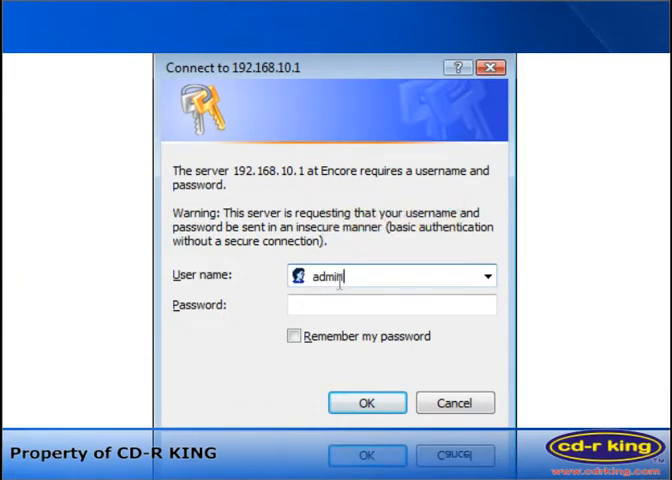
click(390, 304)
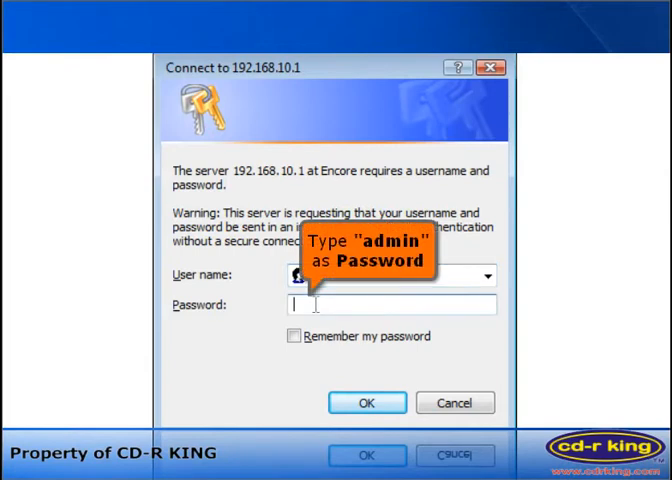
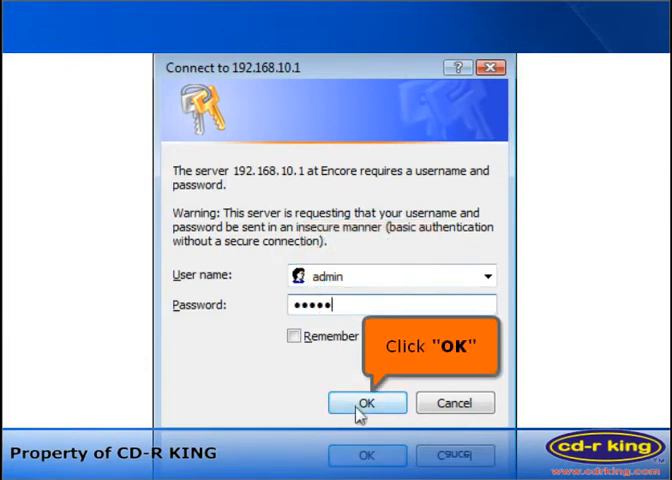
click(366, 404)
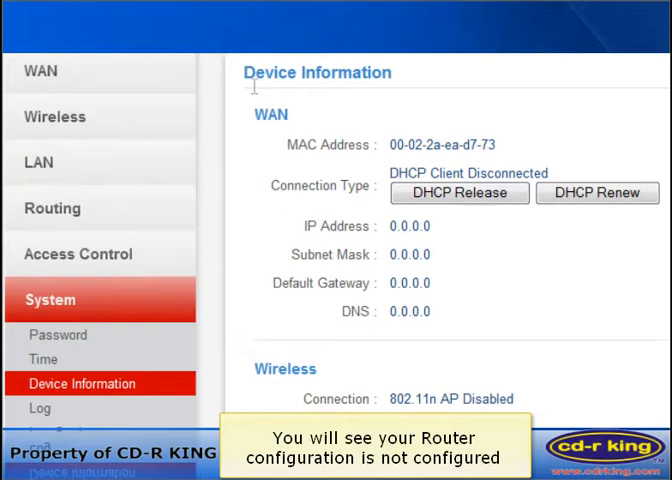
mouse_move(638, 154)
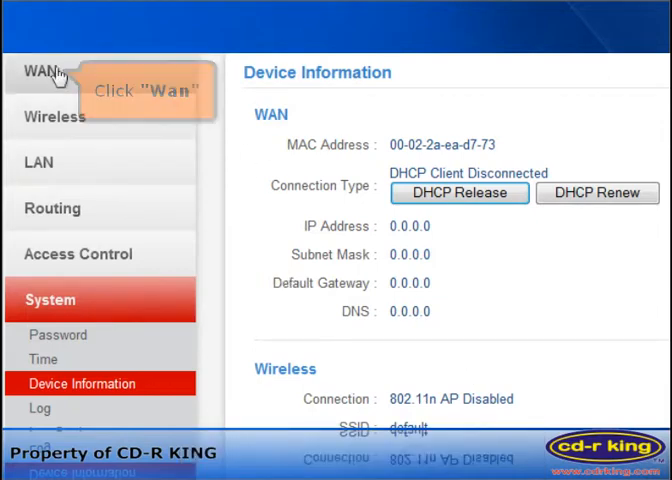
Set the WAN type to DHCP Client or Fixed IP obtaining its IP automatically.
click(40, 72)
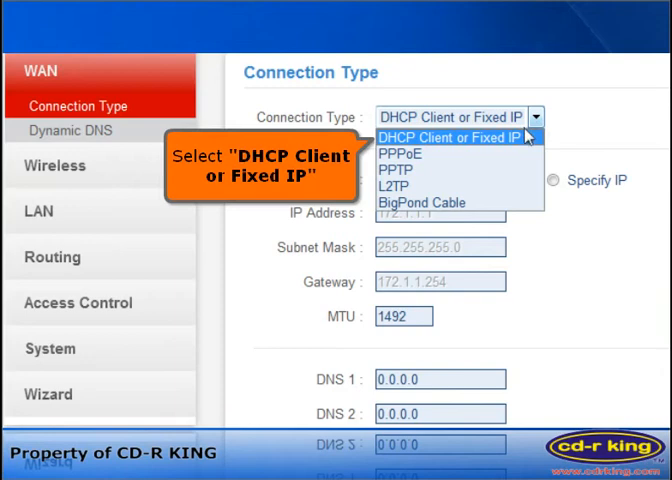
click(450, 138)
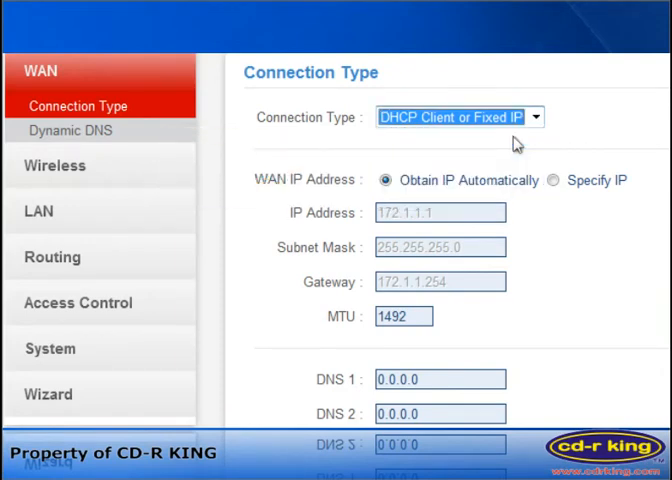
click(384, 180)
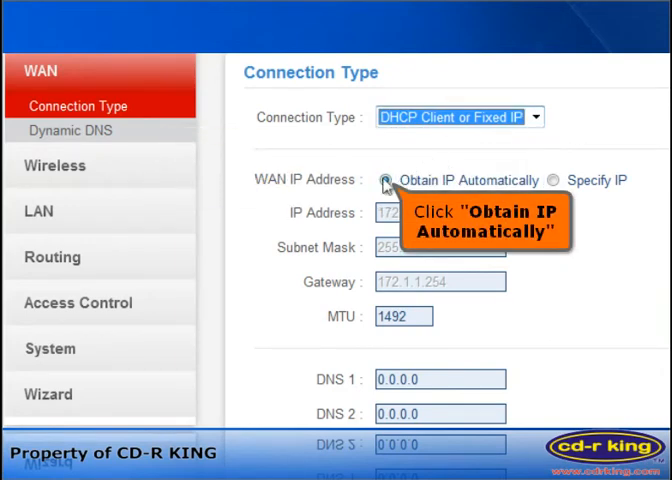
click(384, 180)
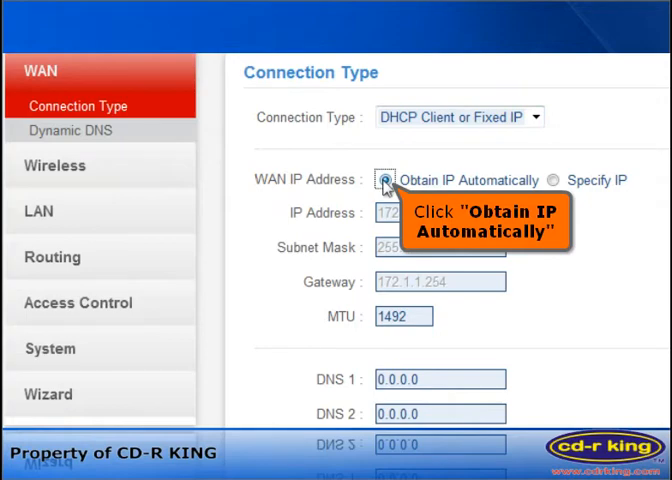
click(386, 180)
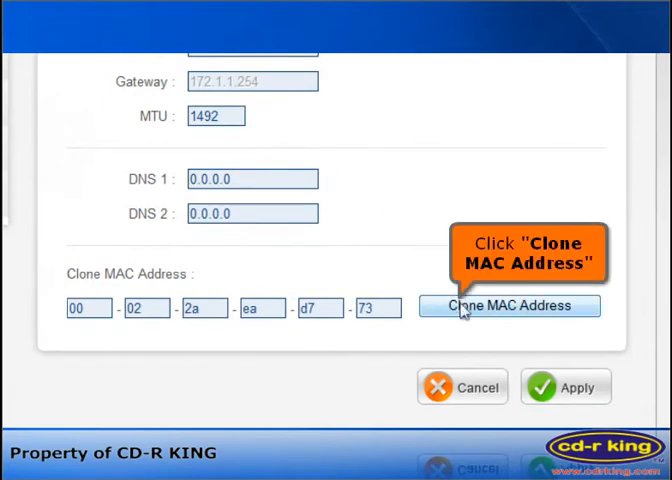
Clone the computer's MAC address into the WAN and apply the settings.
click(508, 306)
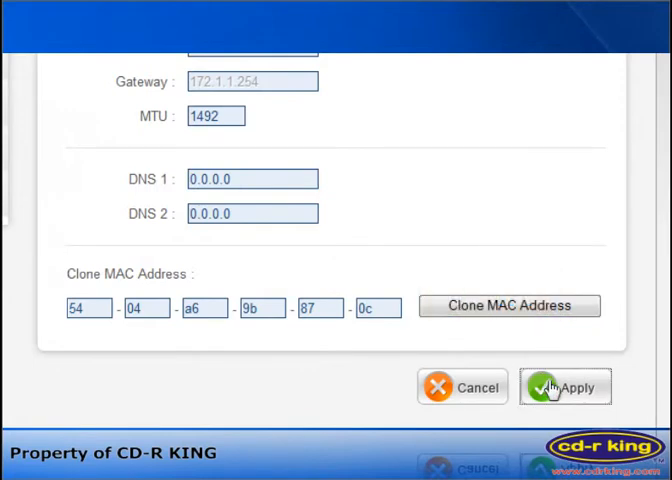
click(568, 386)
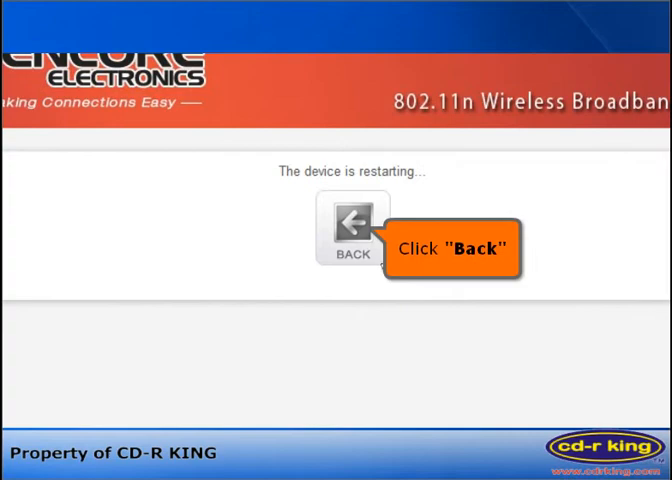
Enable wireless with SSID 'cdrking wifi', SSID broadcast on, and apply so the router restarts.
click(348, 228)
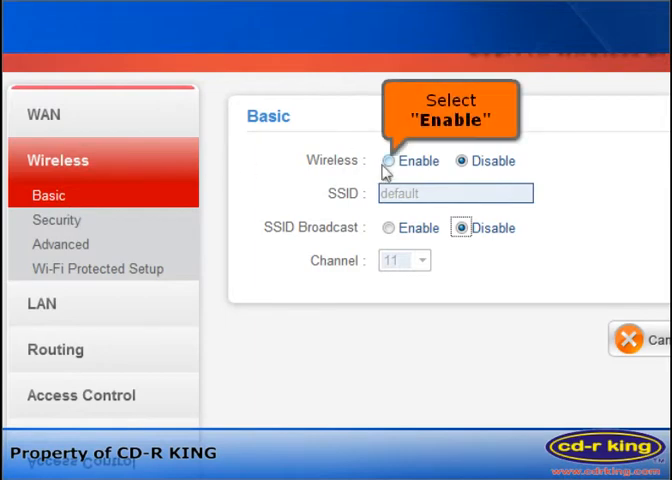
click(388, 160)
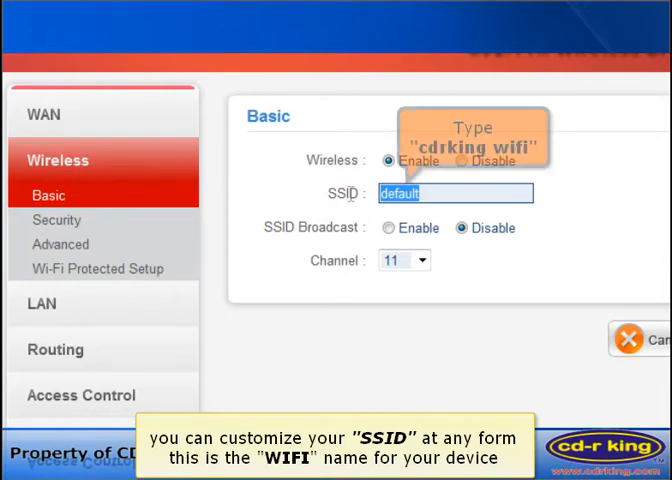
text(cdrking wifi)
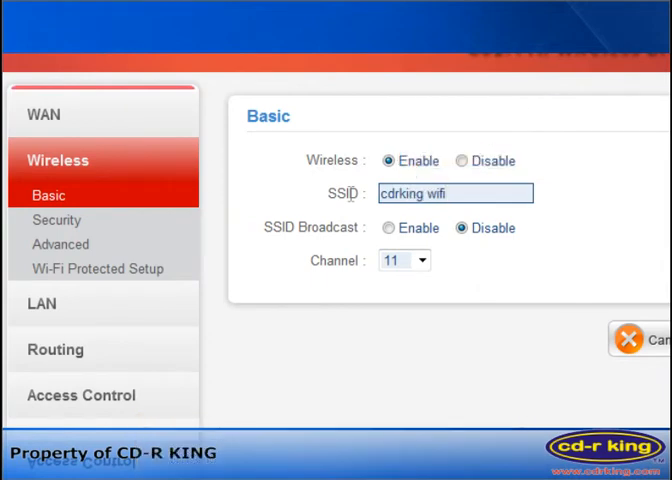
click(390, 228)
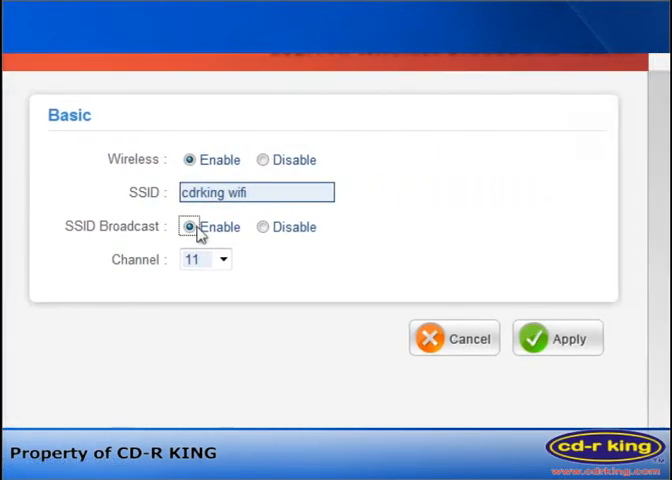
mouse_move(510, 338)
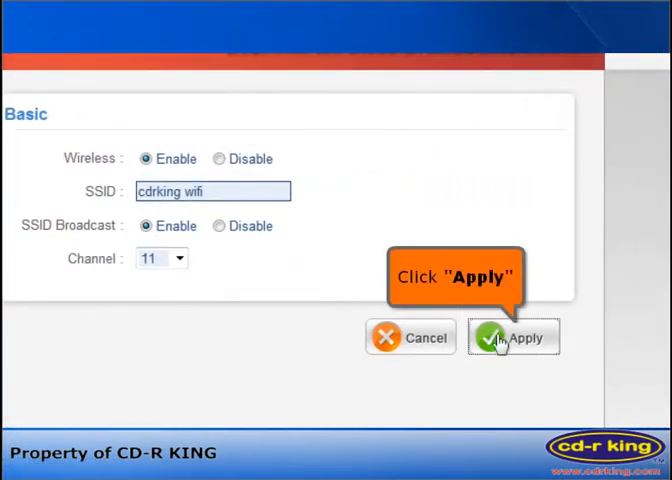
click(500, 336)
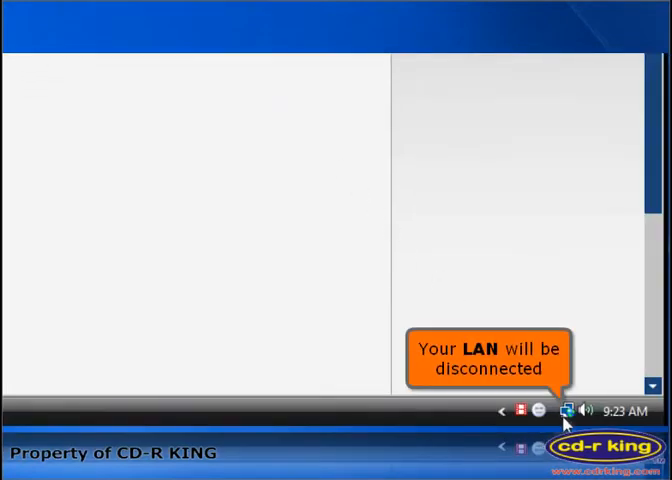
click(560, 408)
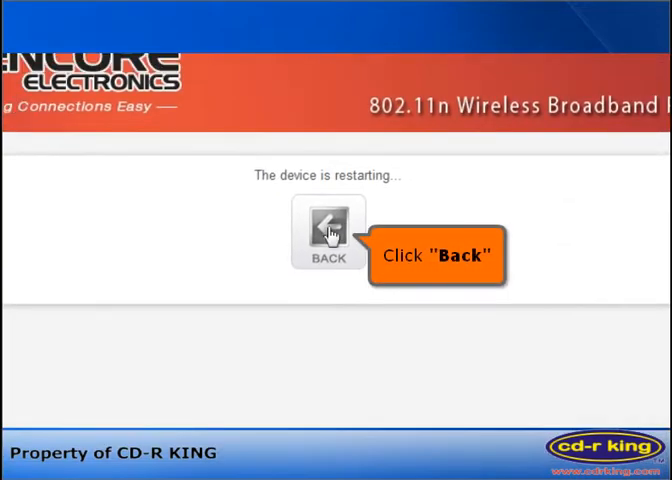
Enable wireless security with WPA2 authentication, AES encryption and PSK mode.
click(328, 230)
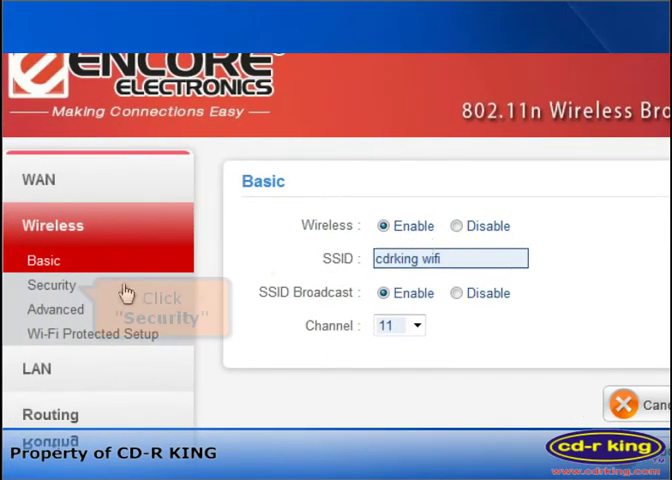
click(50, 284)
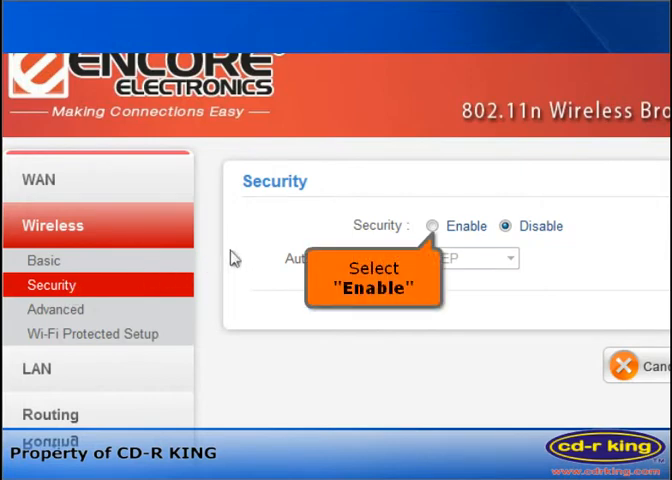
click(434, 226)
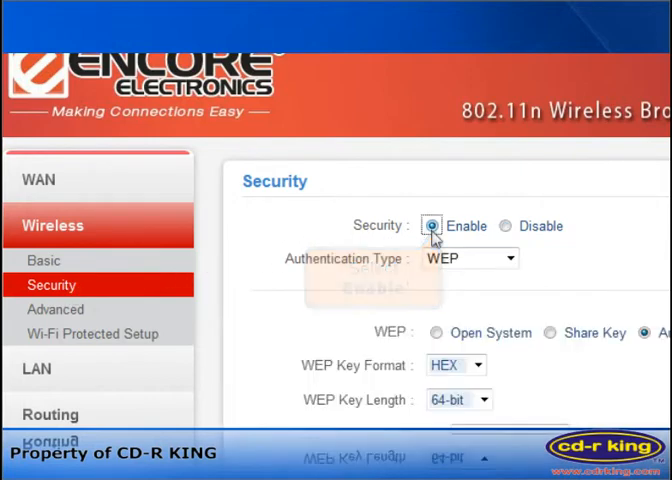
scroll(down, 3)
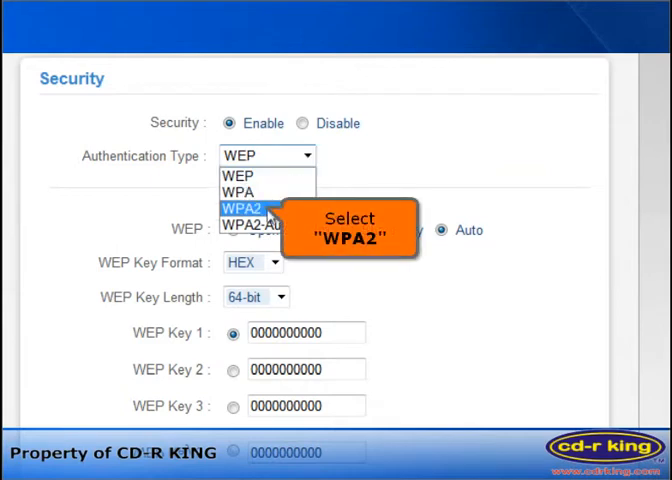
click(244, 208)
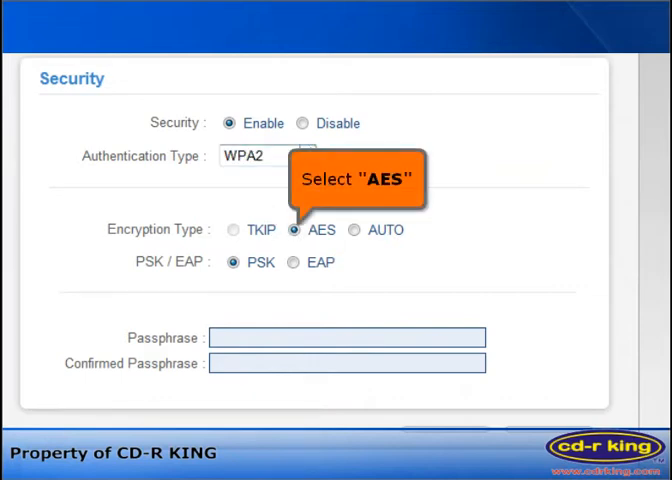
click(296, 230)
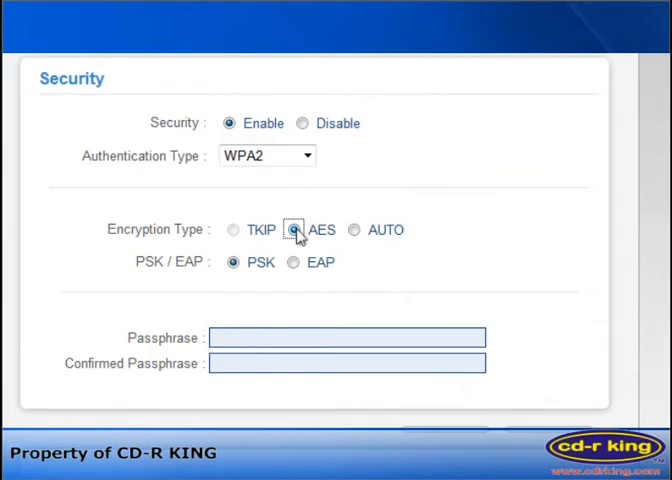
click(236, 262)
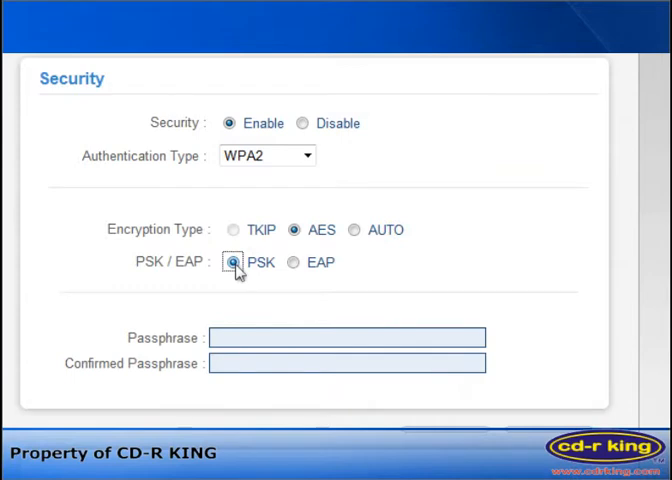
Enter and confirm the wireless passphrase, then apply the security settings.
scroll(down, 3)
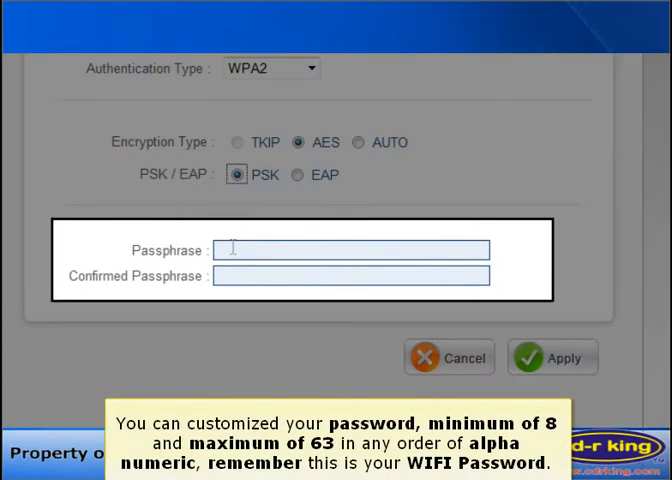
click(350, 250)
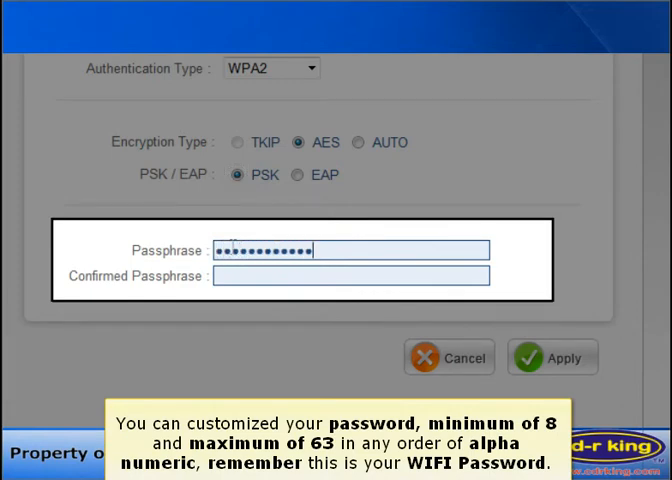
click(350, 276)
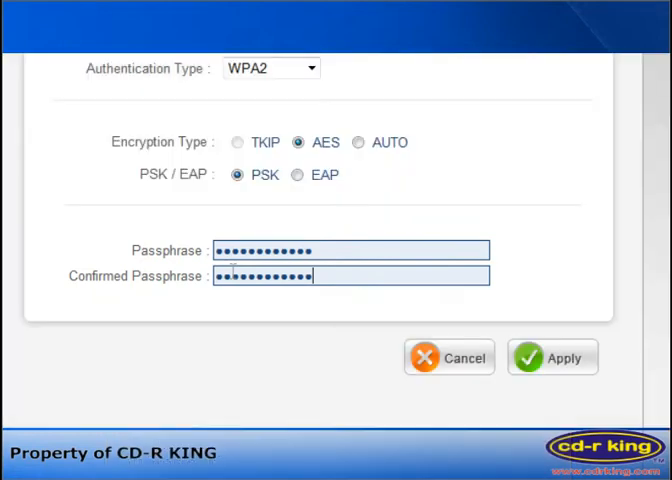
mouse_move(538, 362)
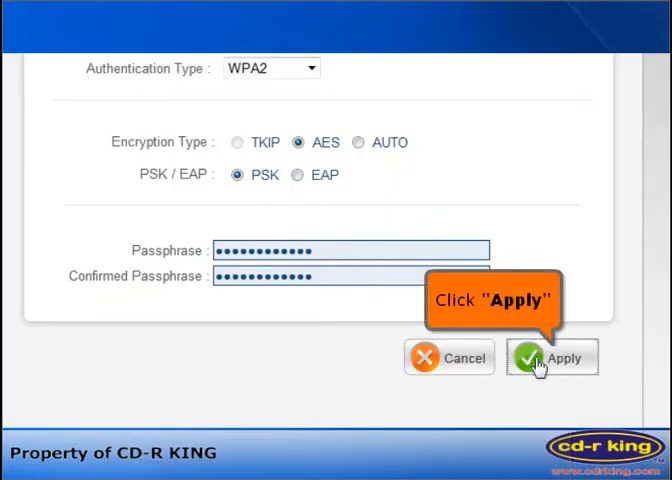
click(552, 358)
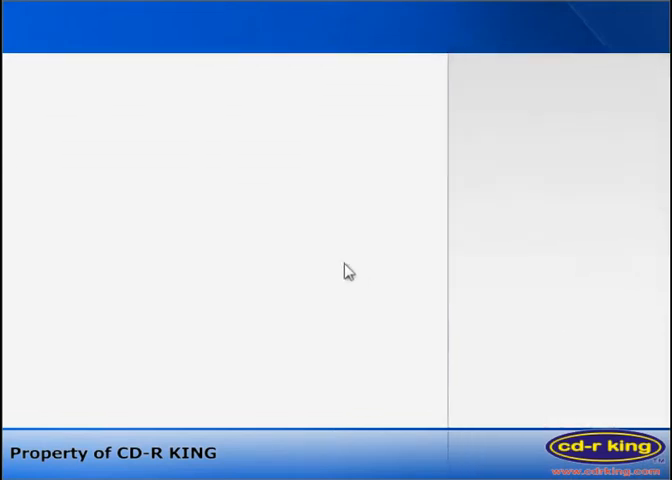
click(556, 412)
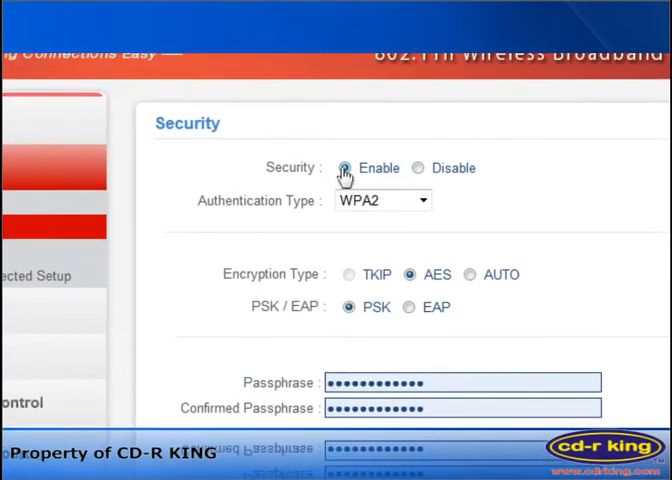
Show the System Device Information summary confirming DHCP WAN and WPA2 PSK/AES wireless.
scroll(down, 3)
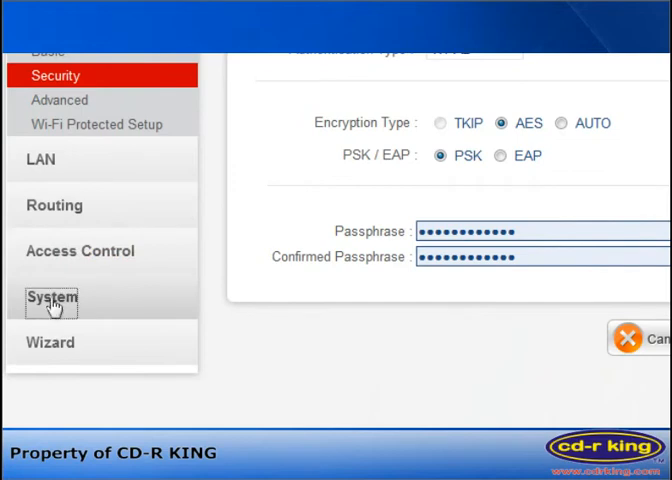
click(50, 300)
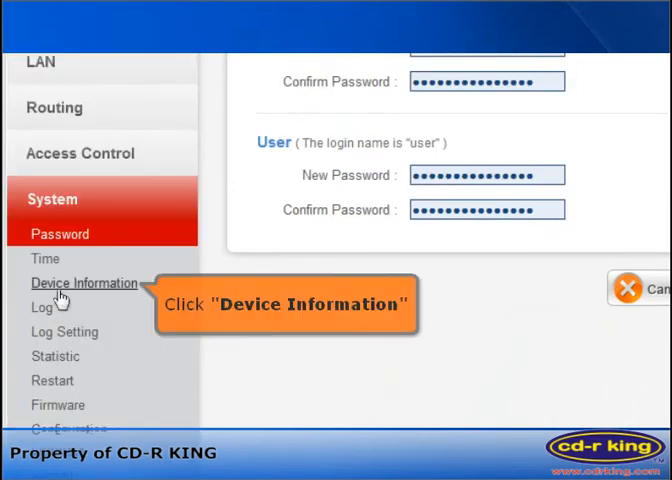
click(84, 284)
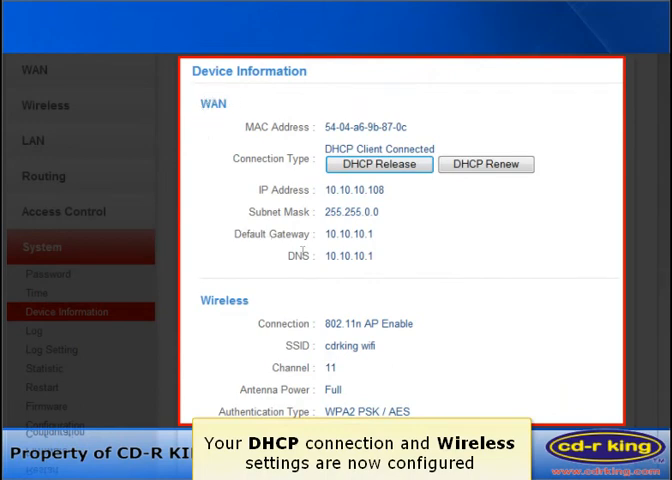
mouse_move(208, 248)
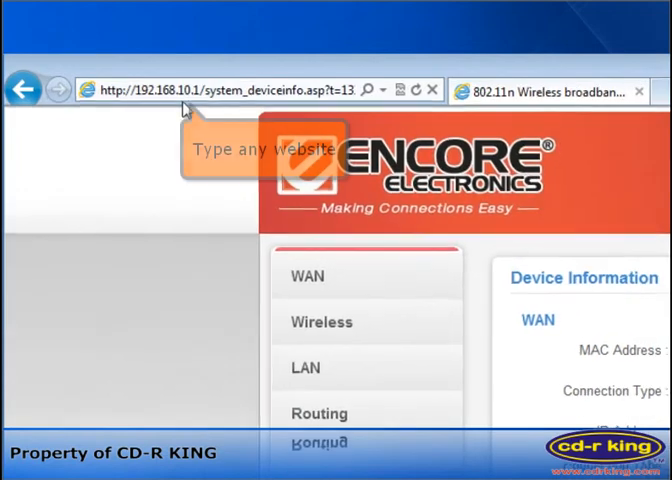
Navigate to cdrking.com to verify the internet connection works.
text(cdrking.com/)
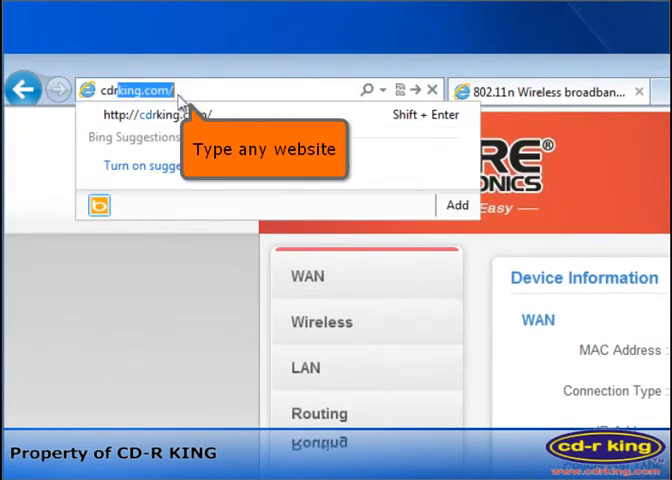